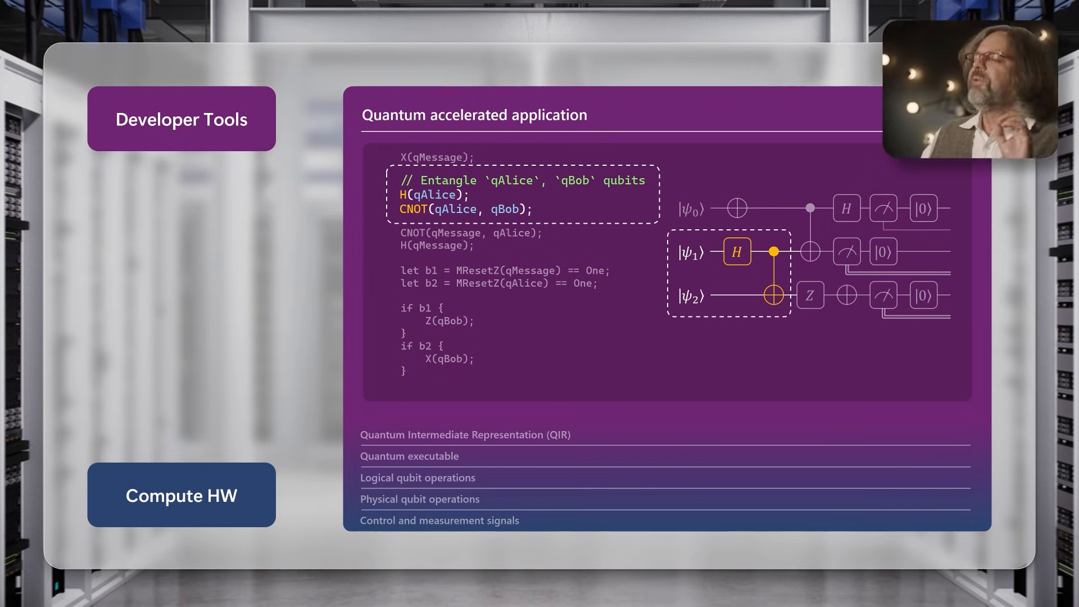
{"action": "left_click", "coordinate": [464, 434]}
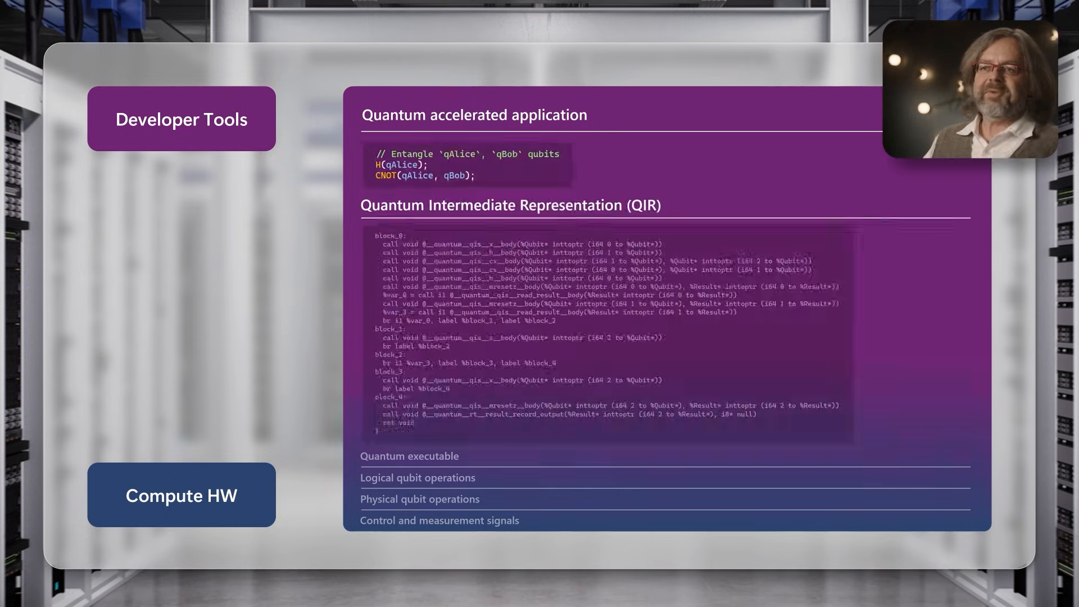